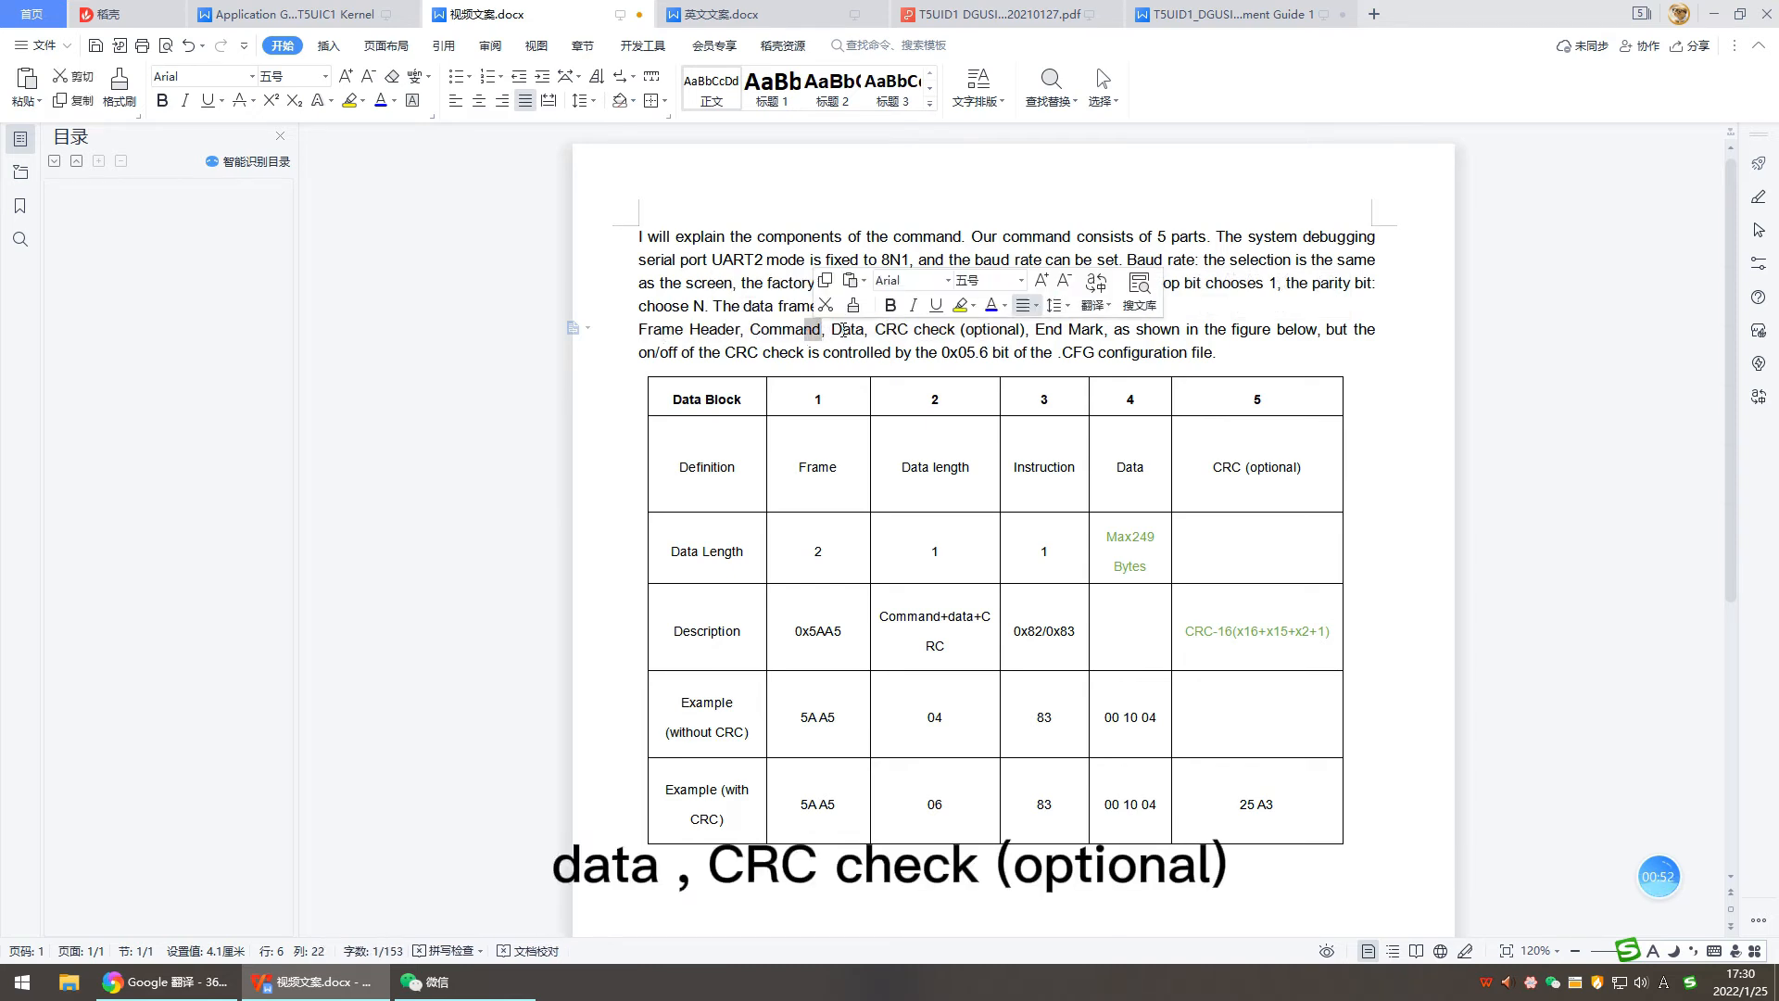
{"action": "double_click", "coordinate": [929, 330]}
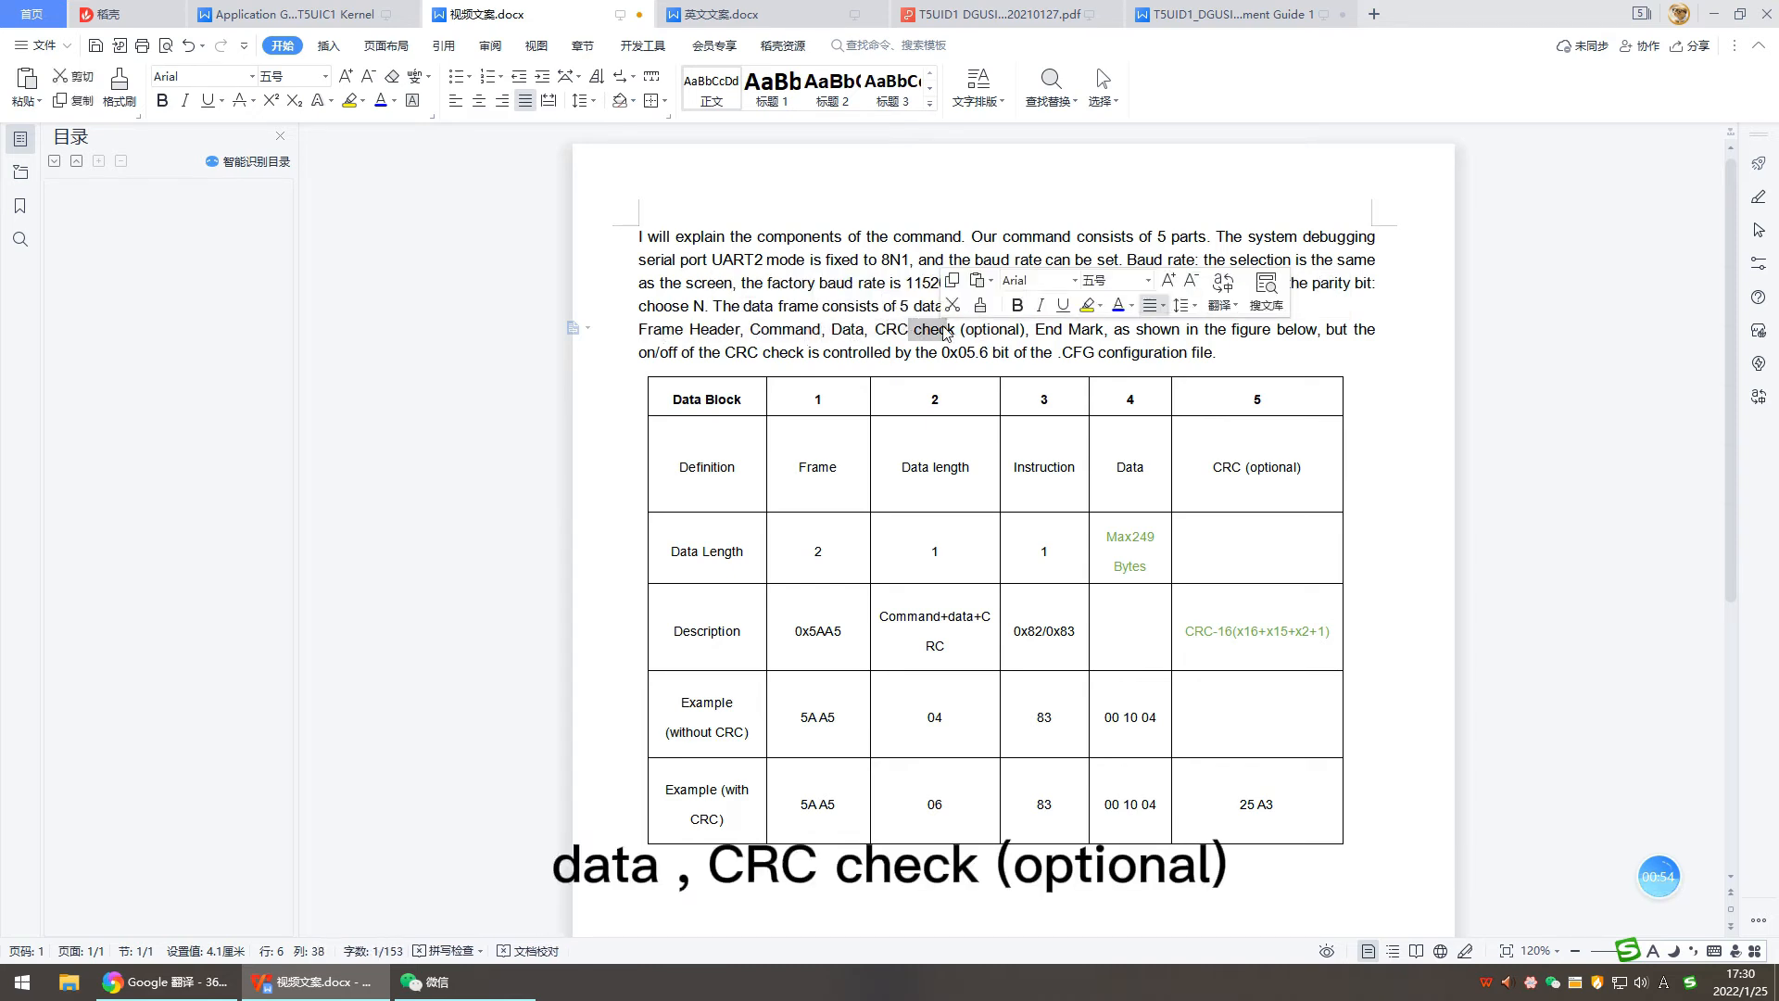